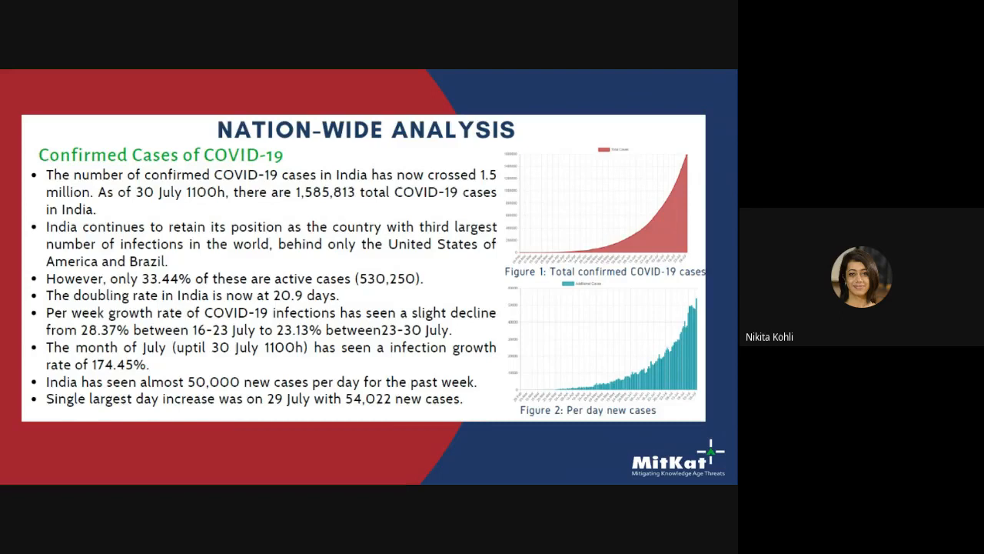
- Advance the shared slideshow from the Nation-wide Analysis slide to the State Analysis slide
key("Right")
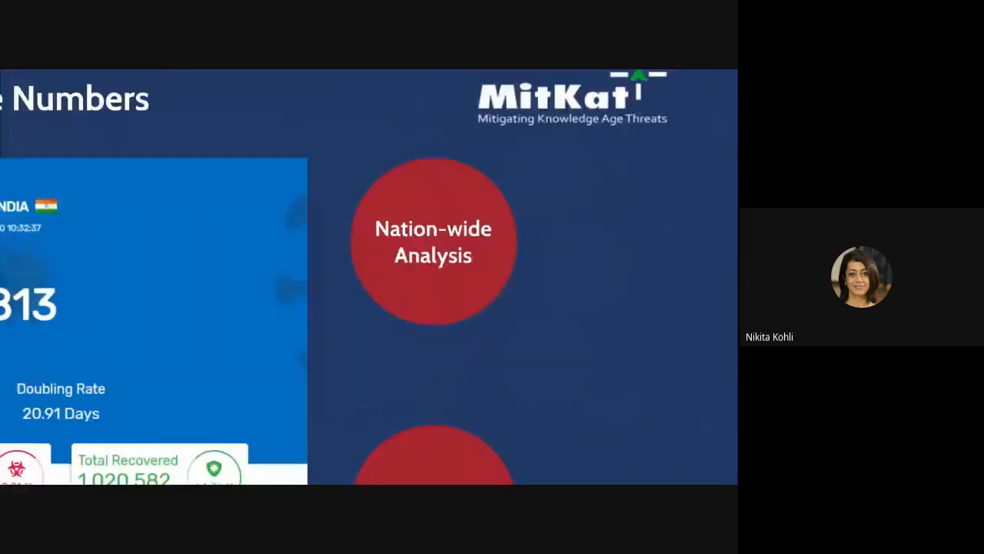
key("Right")
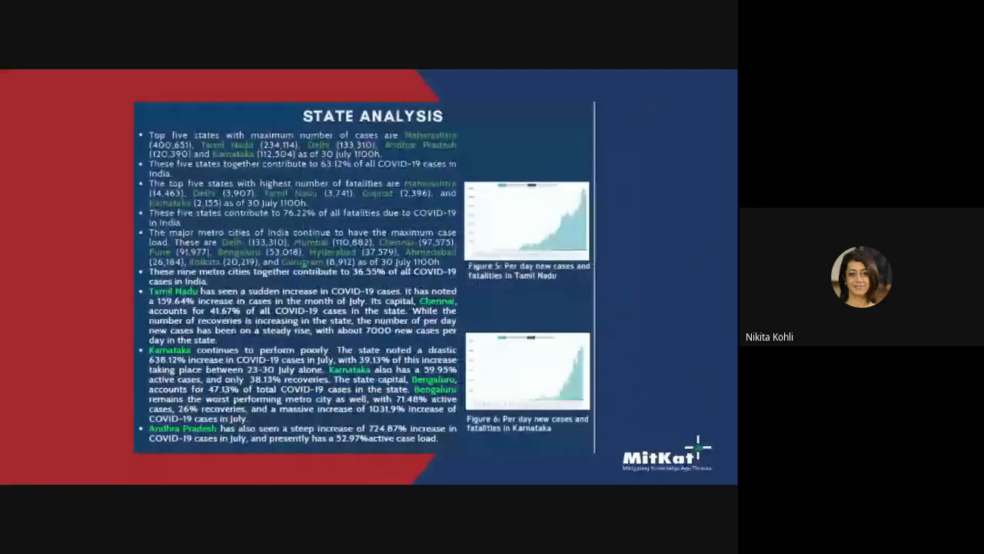